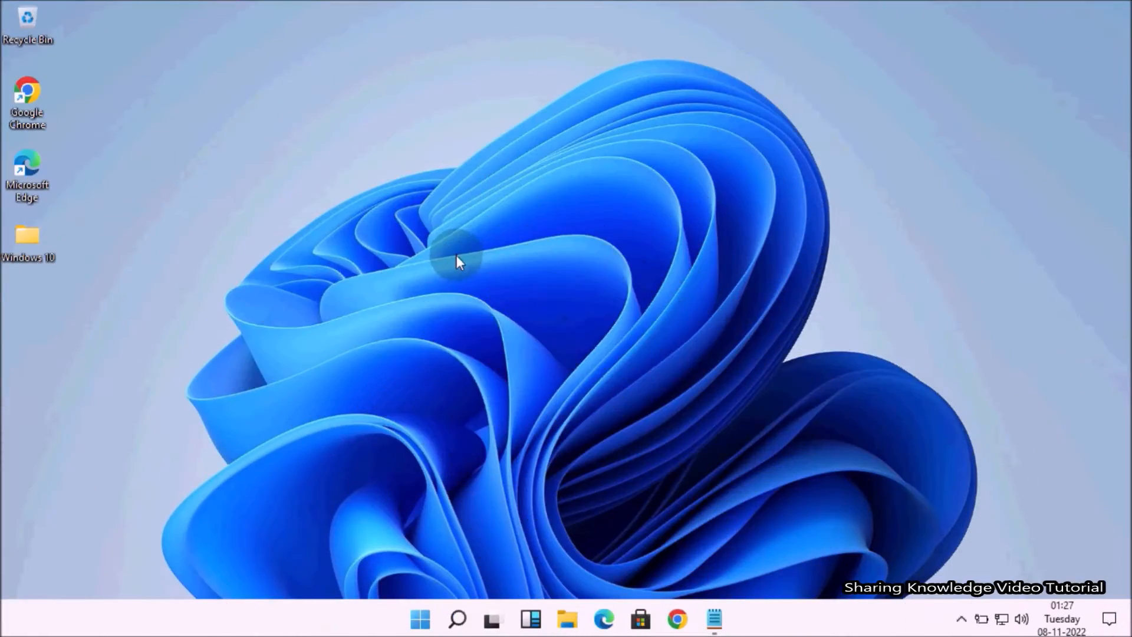
pyautogui.moveTo(177, 206)
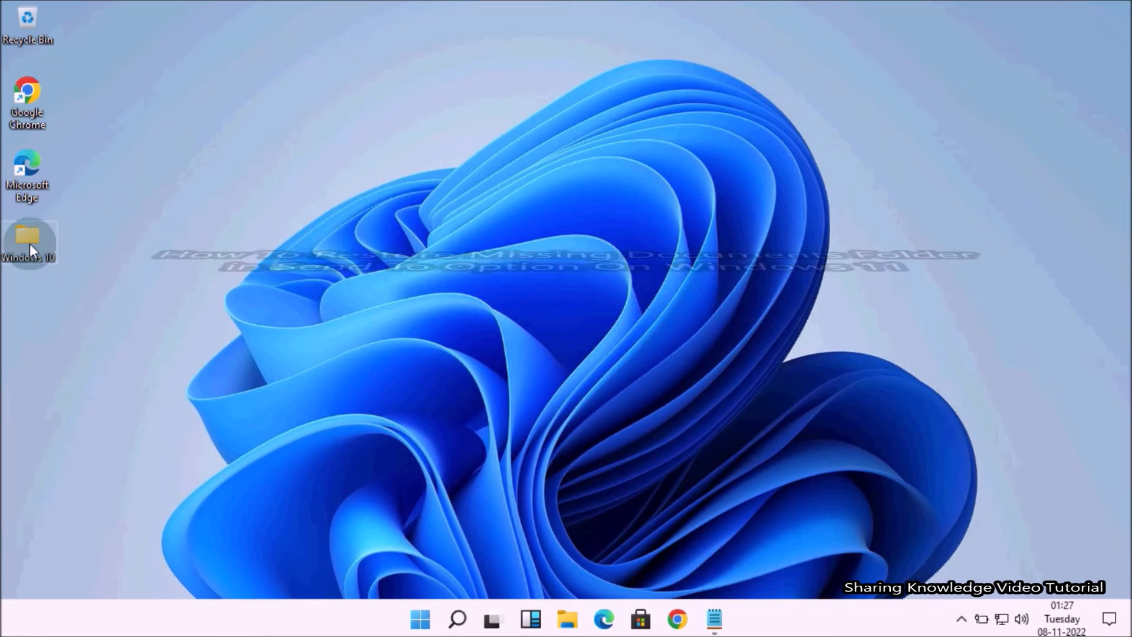
# Check the Send to destinations for the Windows 10 folder and its Wallpaper item, then close it
pyautogui.rightClick(27, 241)
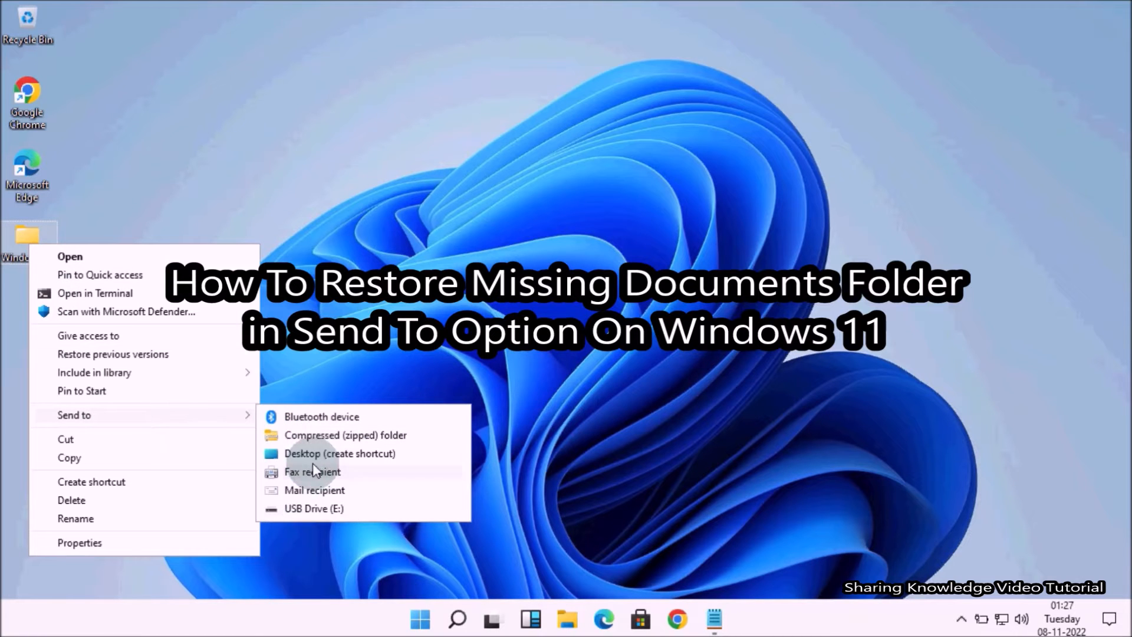
pyautogui.moveTo(325, 505)
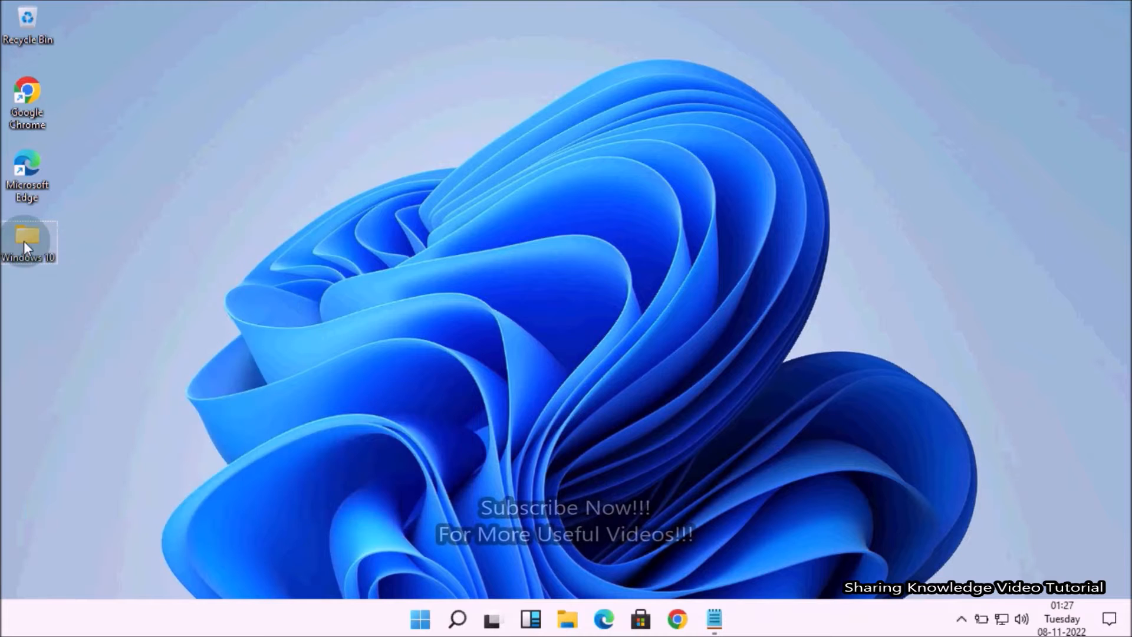
pyautogui.doubleClick(27, 242)
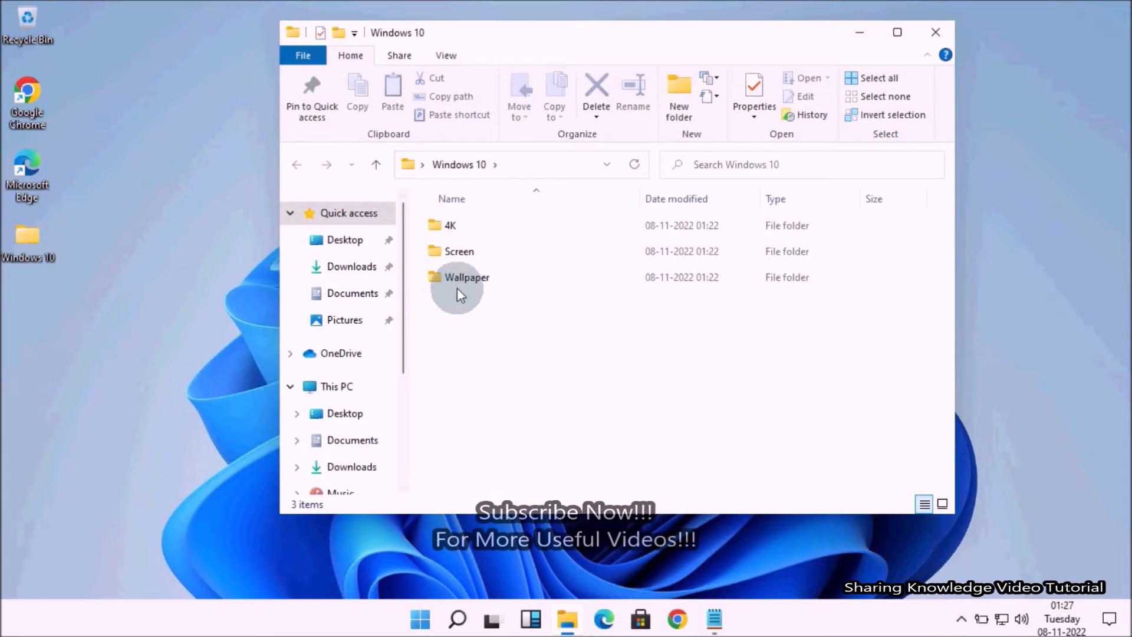
pyautogui.rightClick(466, 276)
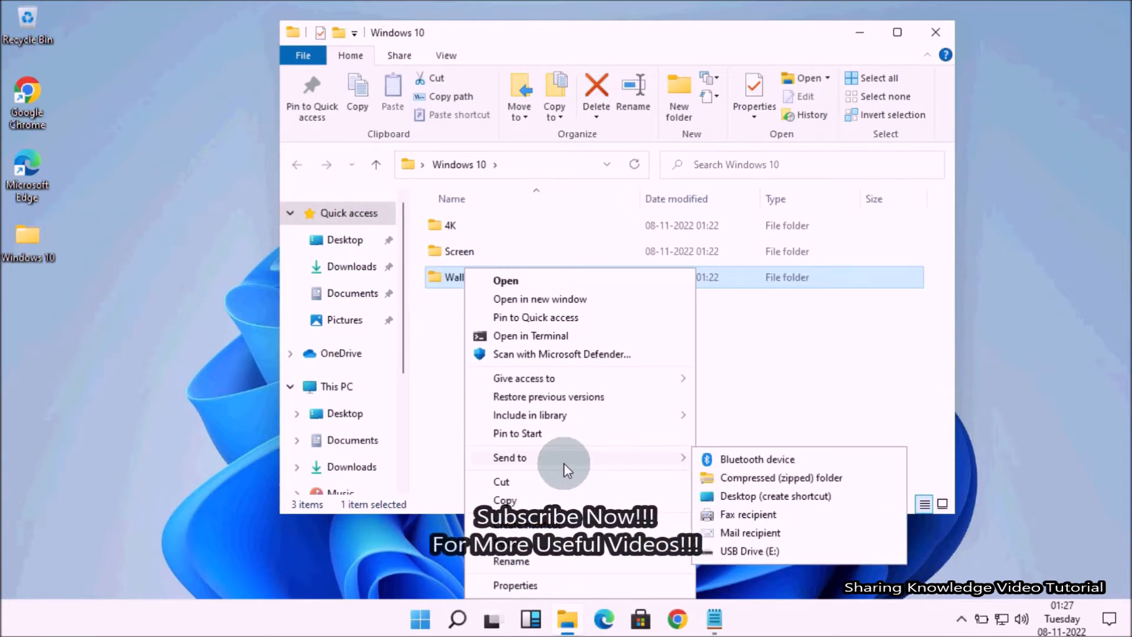
pyautogui.moveTo(749, 538)
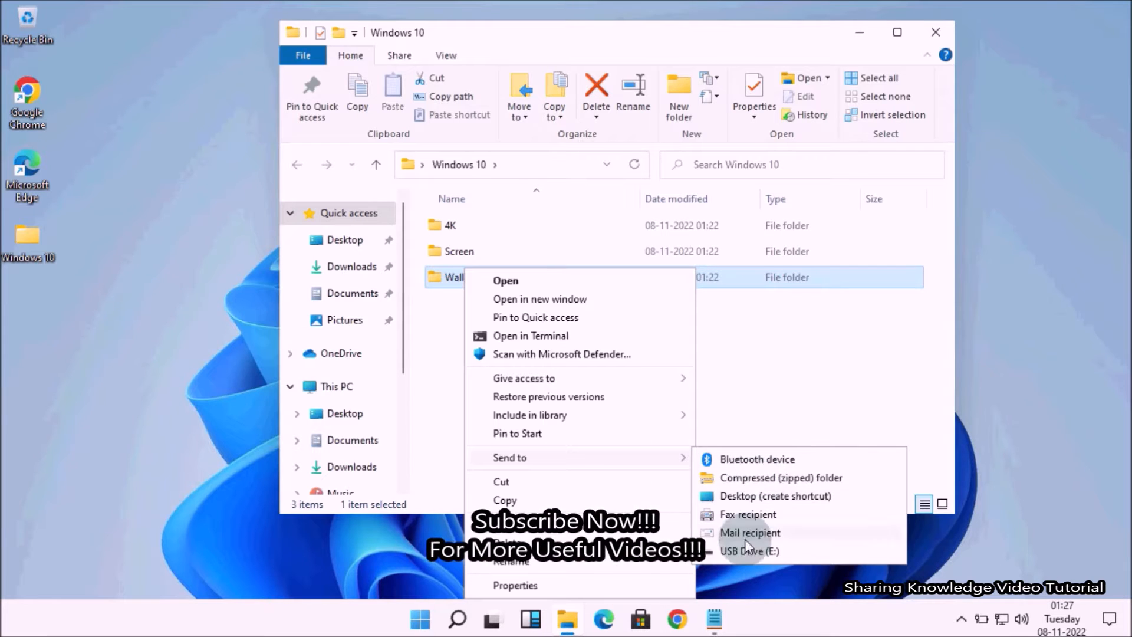
pyautogui.moveTo(752, 455)
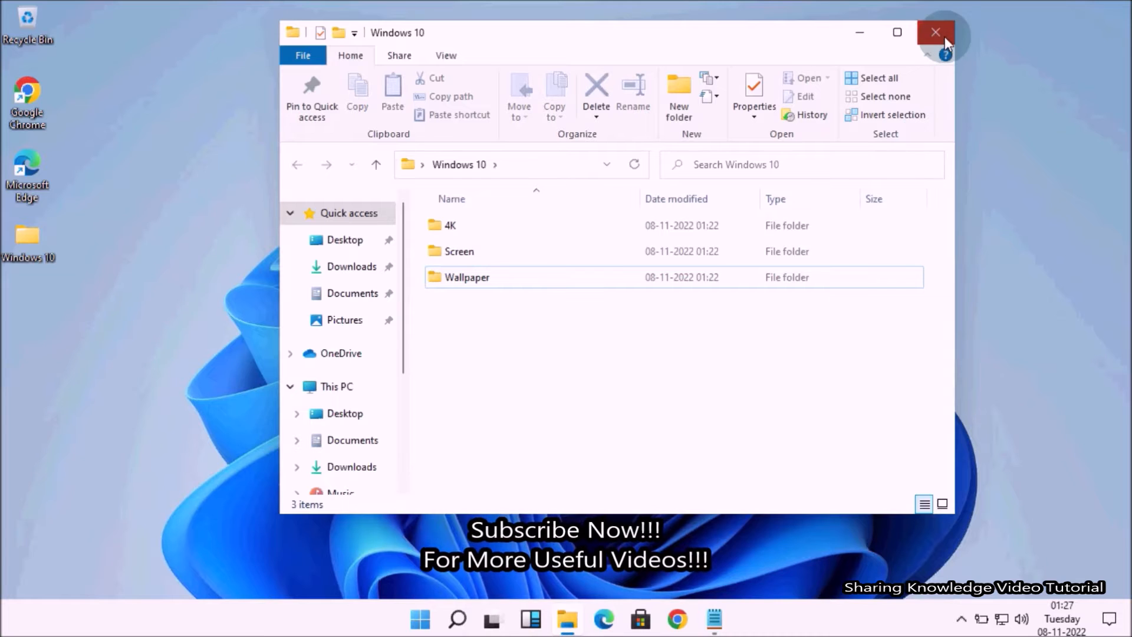
pyautogui.click(935, 32)
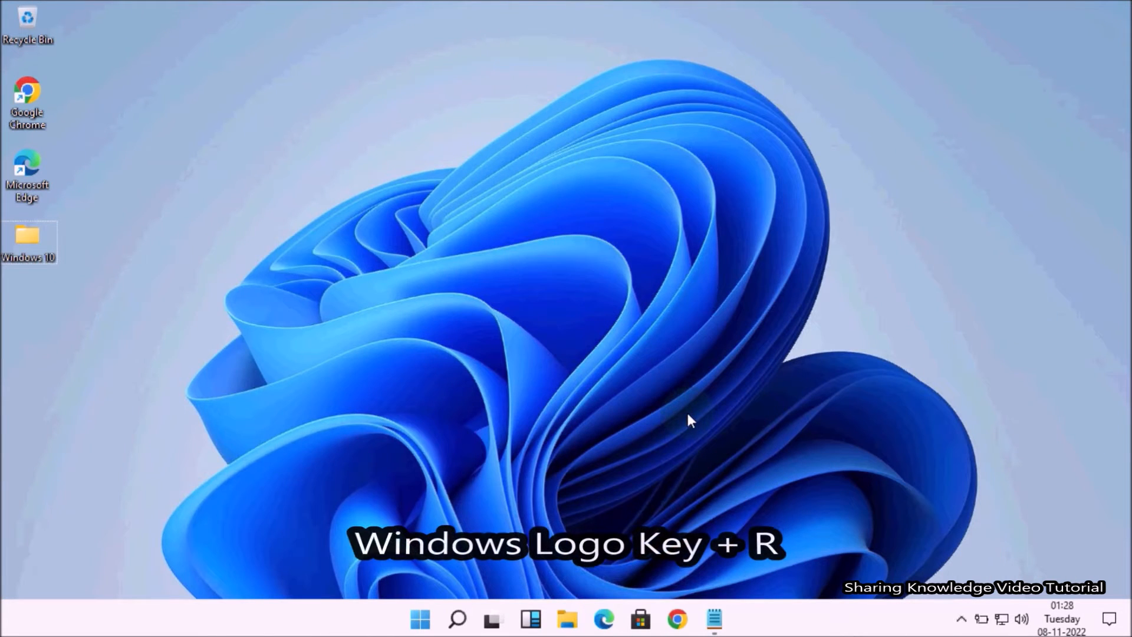
# Run shell:sendto from the Run box to open the SendTo folder
pyautogui.press('win+r')
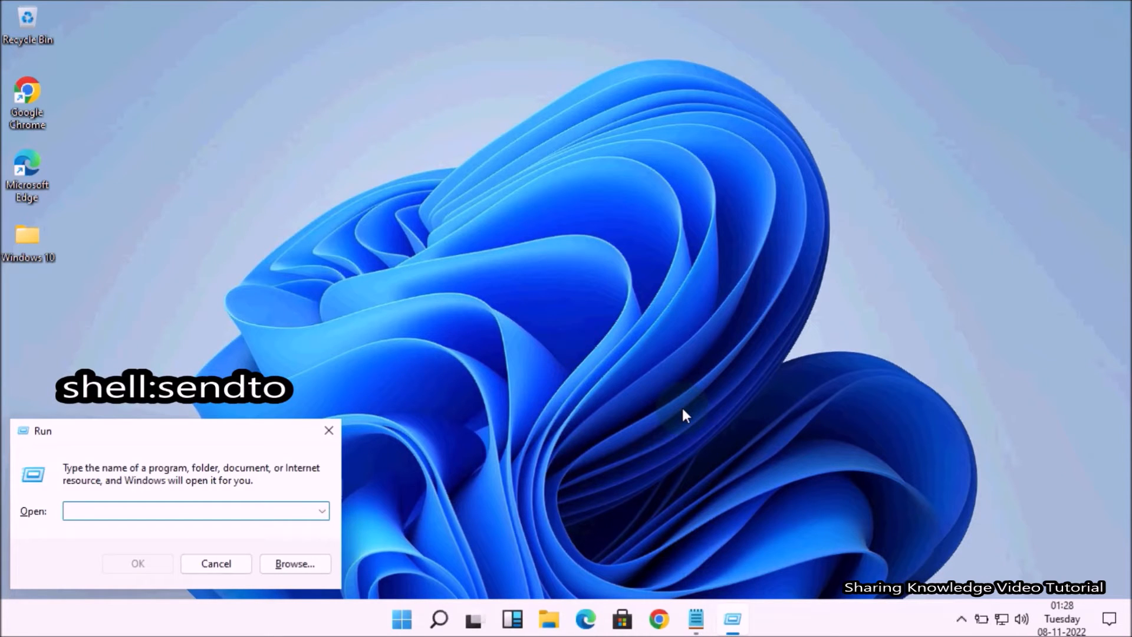
pyautogui.write('shell:sendto')
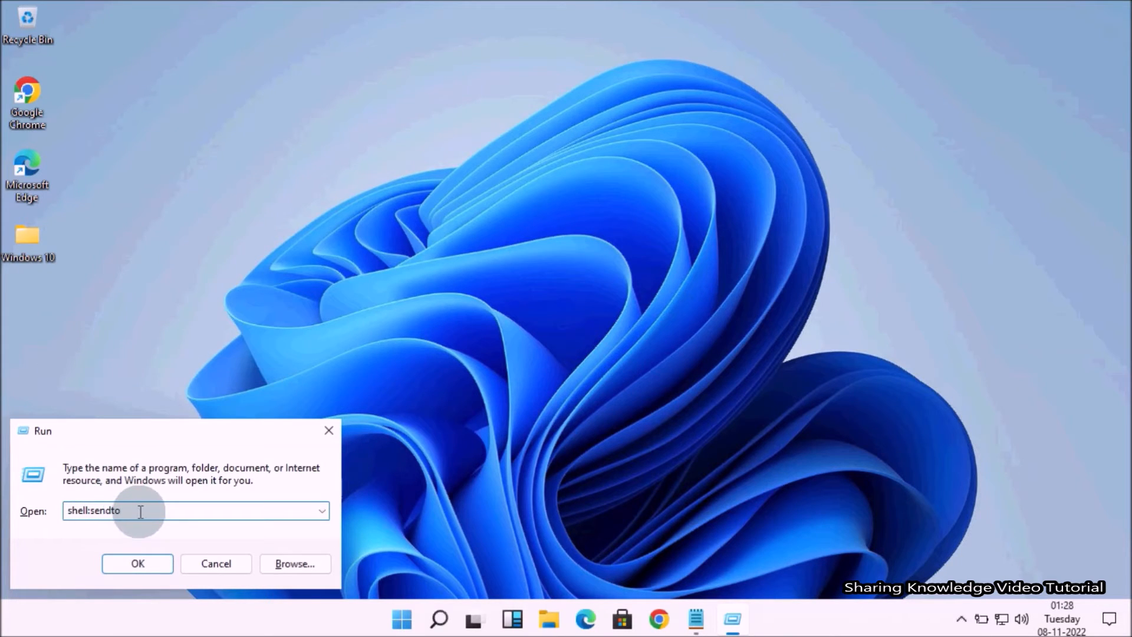
pyautogui.click(138, 563)
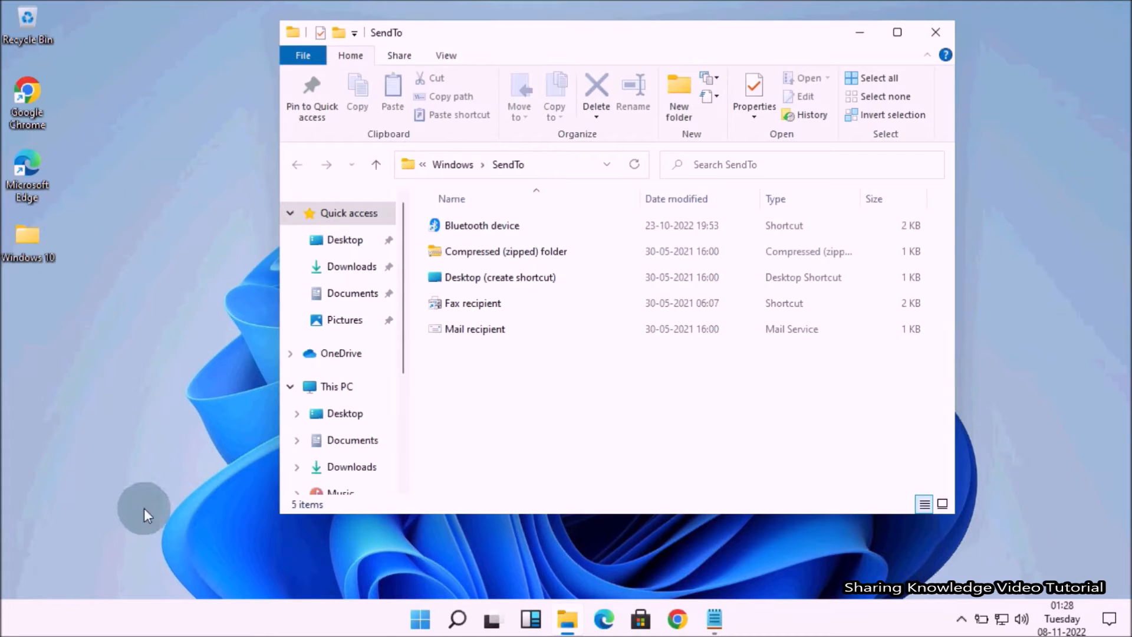
pyautogui.moveTo(406, 405)
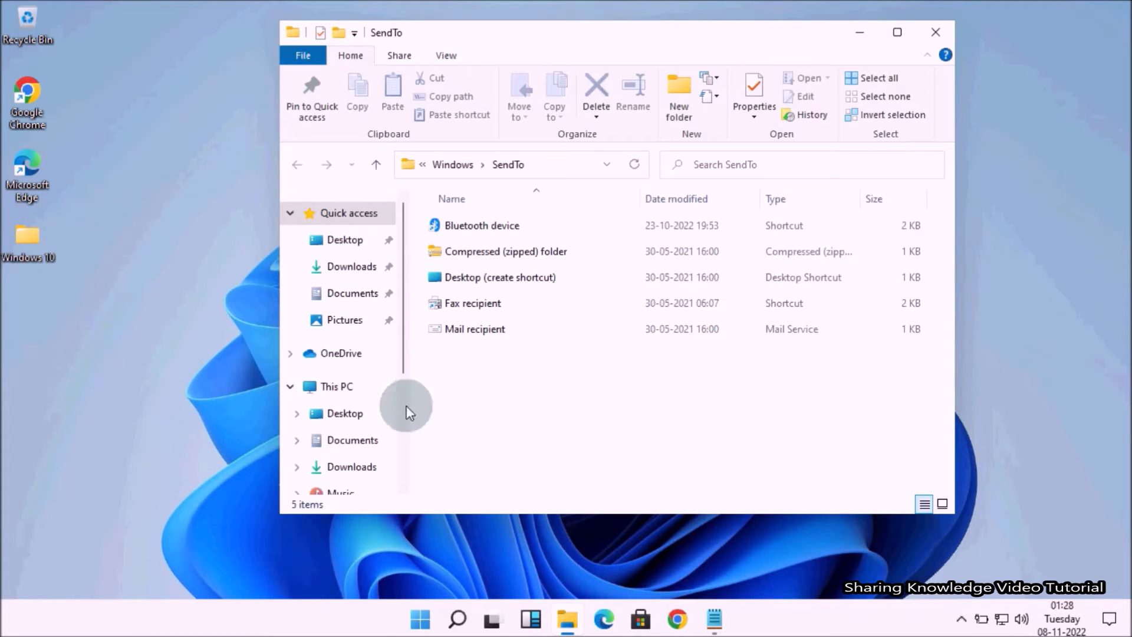
pyautogui.moveTo(565, 363)
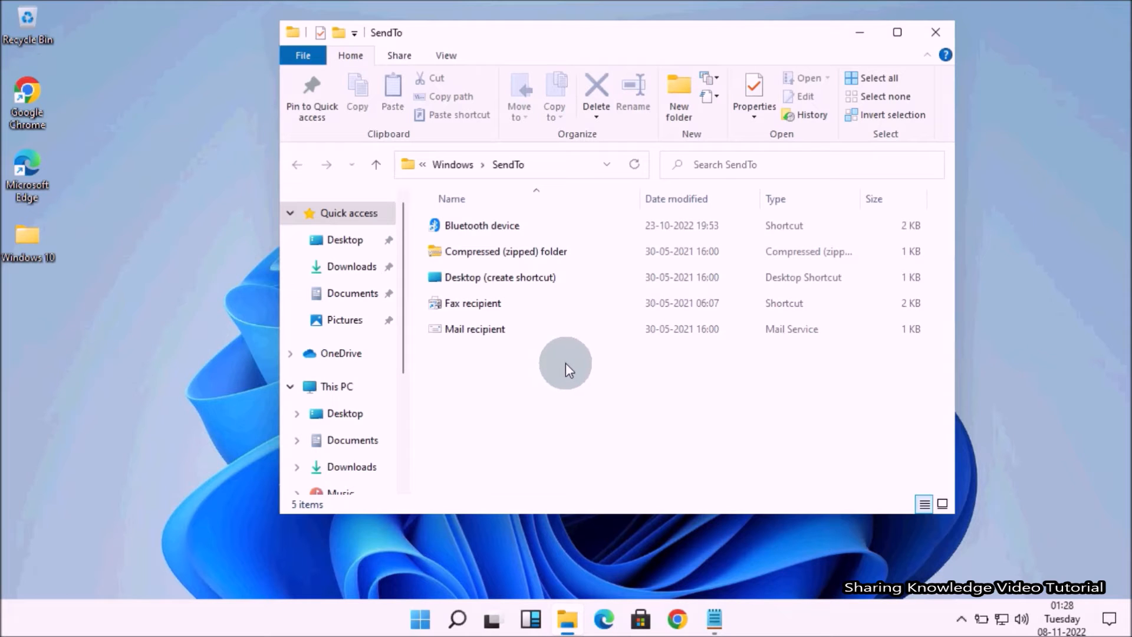
# Create a new shortcut from the SendTo folder's background context menu
pyautogui.rightClick(565, 367)
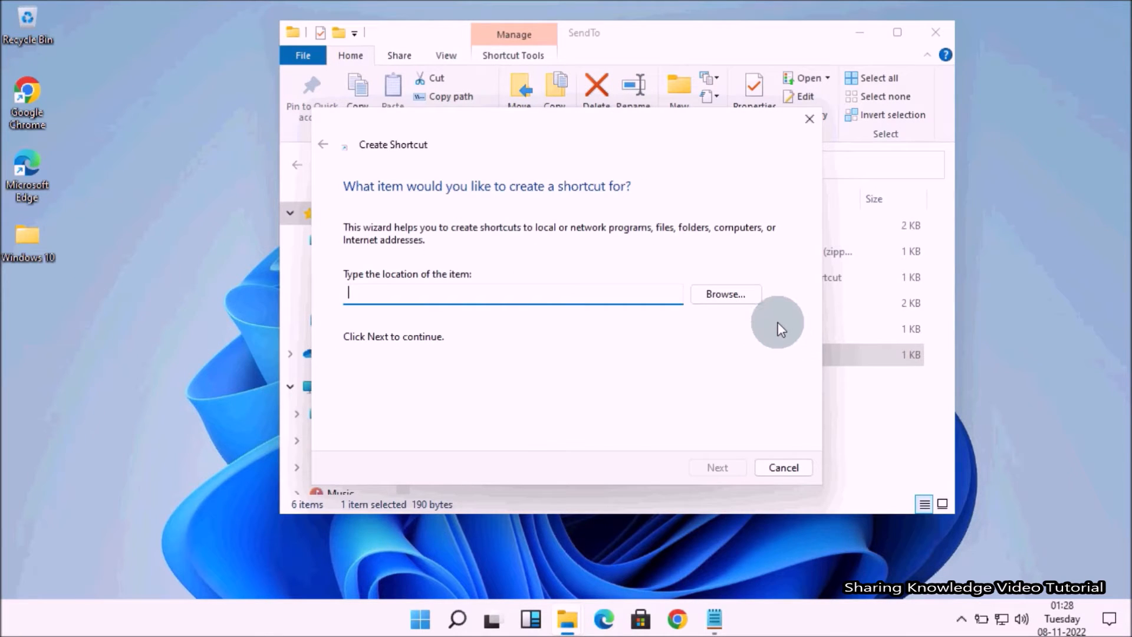
pyautogui.moveTo(624, 366)
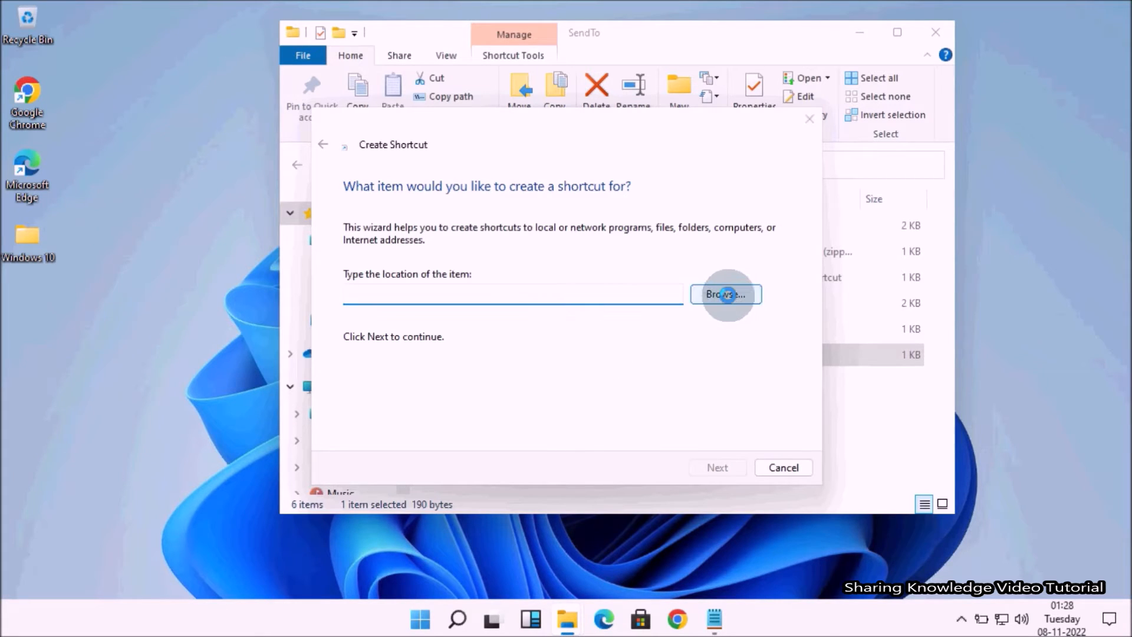
# Browse to This PC > Documents and set it as the shortcut's location
pyautogui.click(725, 295)
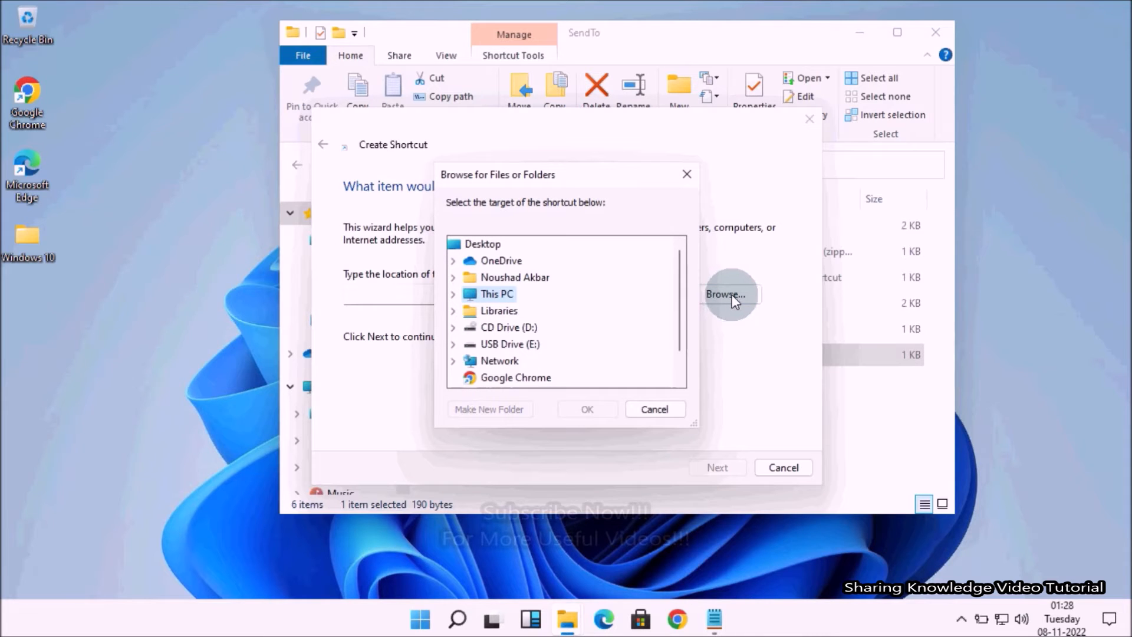
pyautogui.moveTo(442, 301)
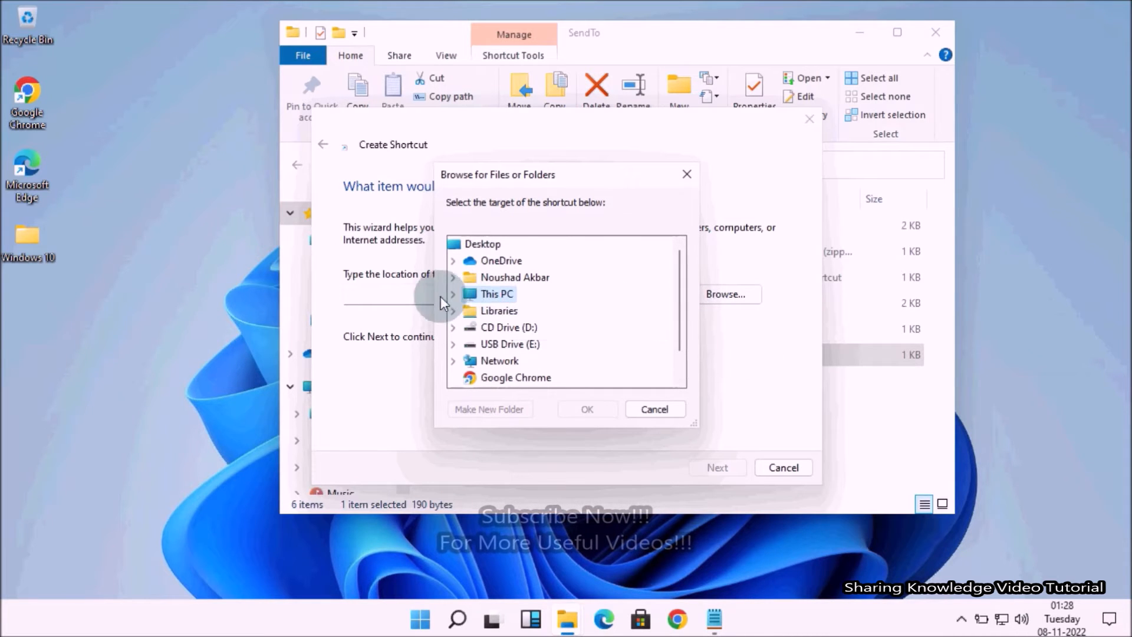
pyautogui.click(453, 294)
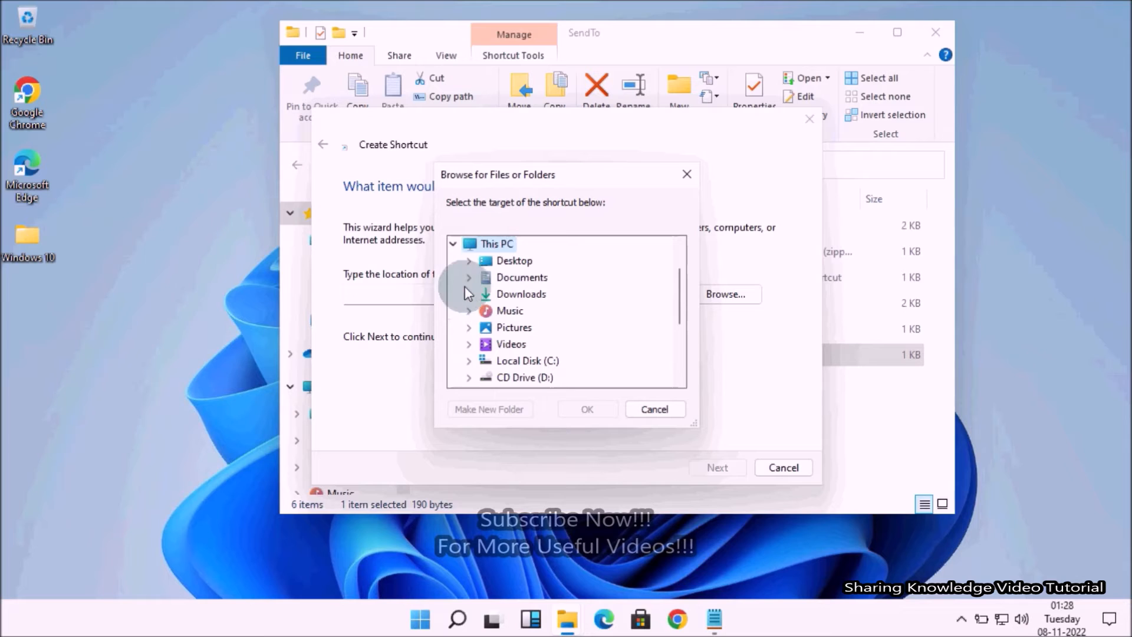
pyautogui.moveTo(521, 277)
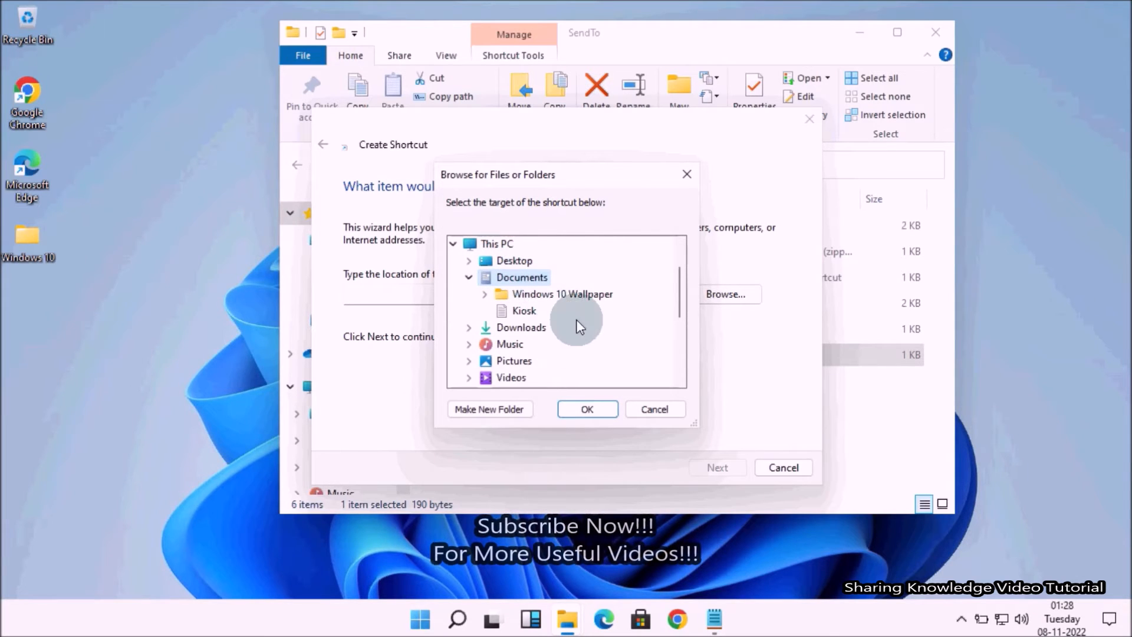
pyautogui.click(587, 408)
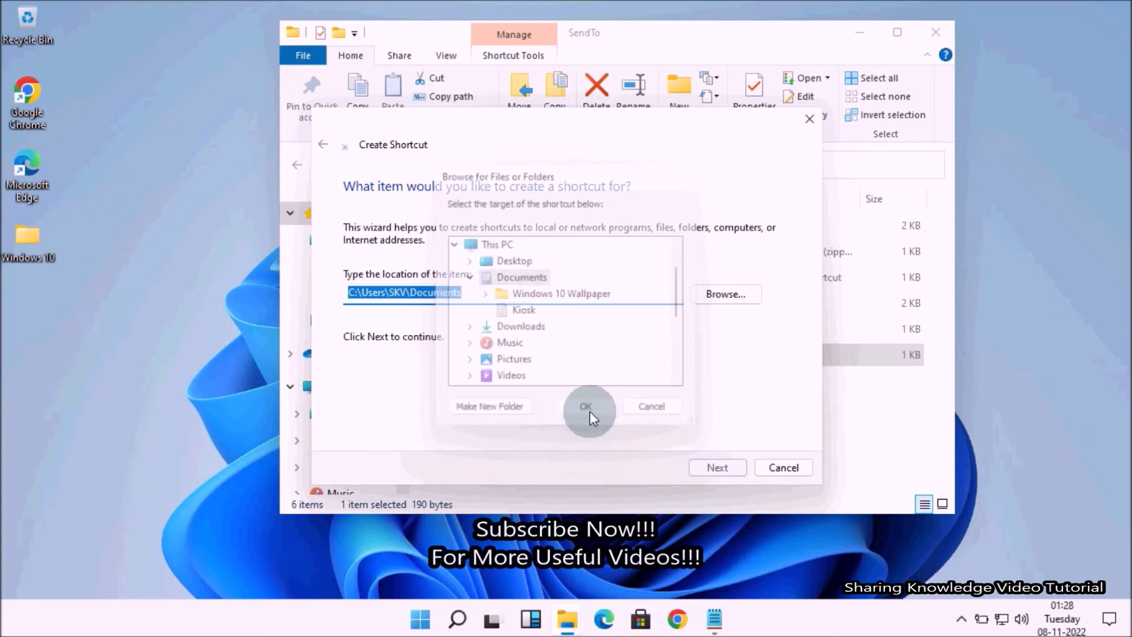
# Accept the Documents path, keep the shortcut name Documents, and finish the wizard
pyautogui.click(586, 405)
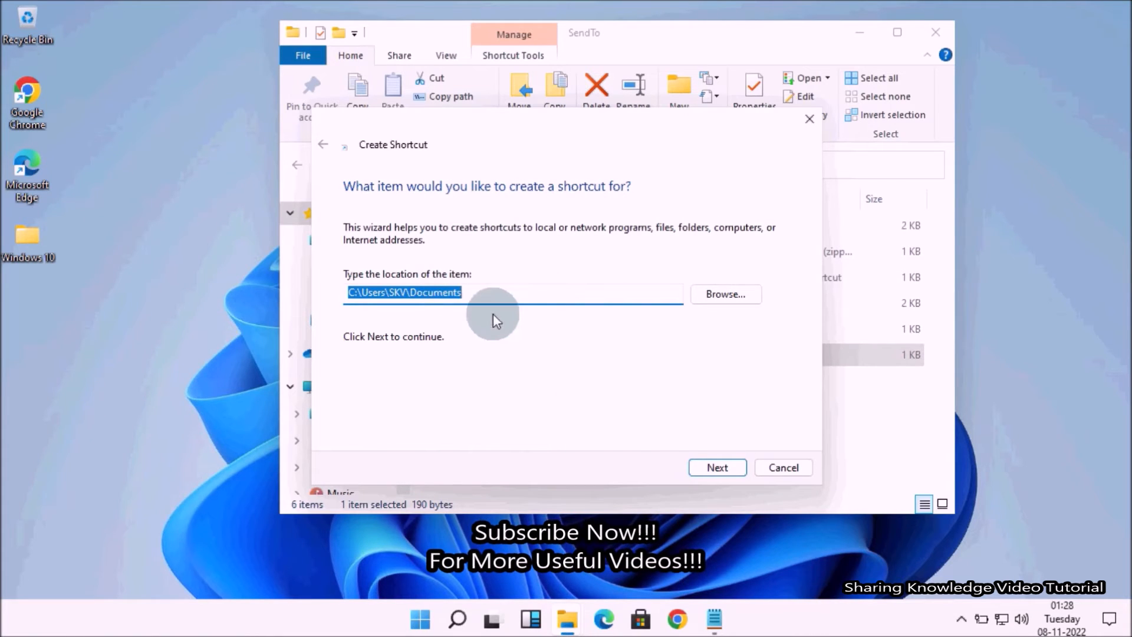
pyautogui.click(383, 292)
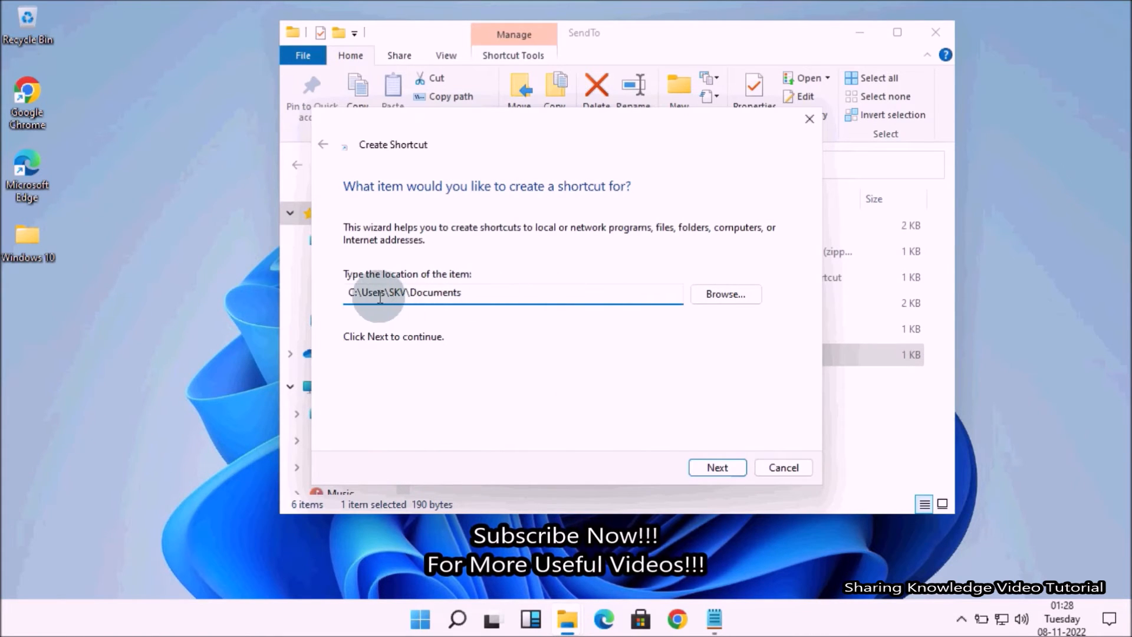
pyautogui.moveTo(540, 329)
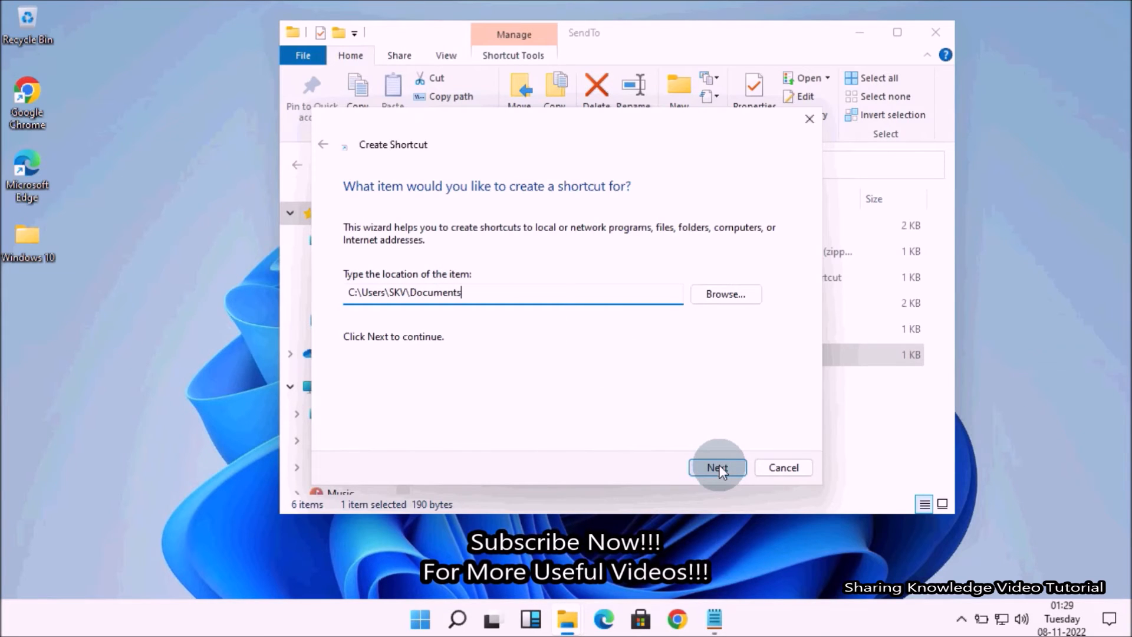
pyautogui.click(717, 467)
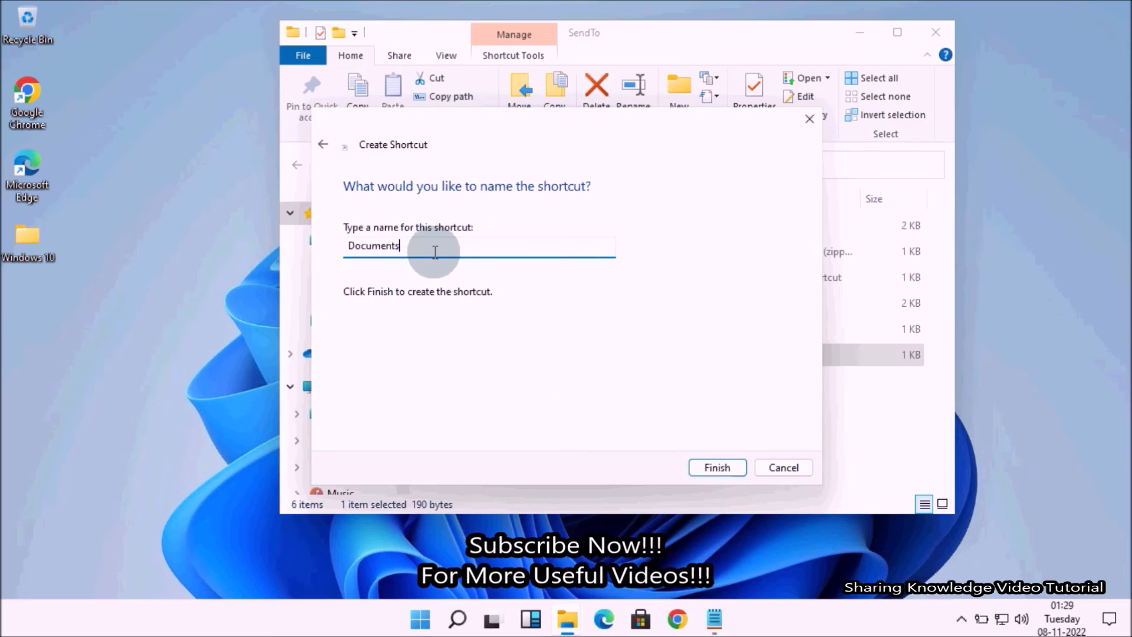
pyautogui.click(715, 467)
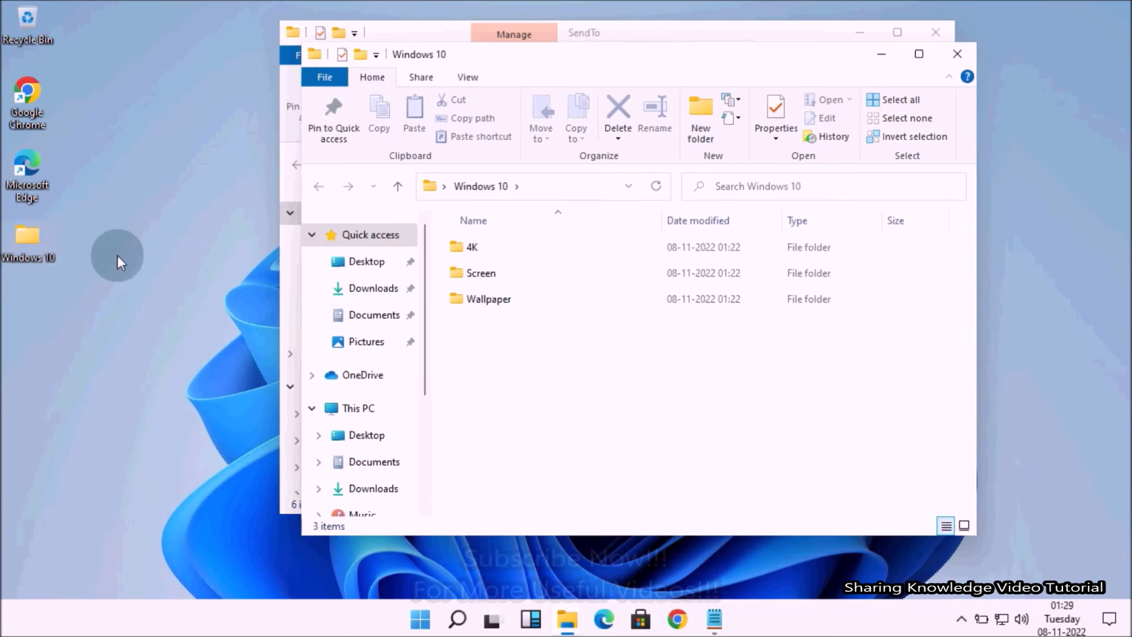
# Close the remaining File Explorer window to return to the desktop
pyautogui.click(957, 53)
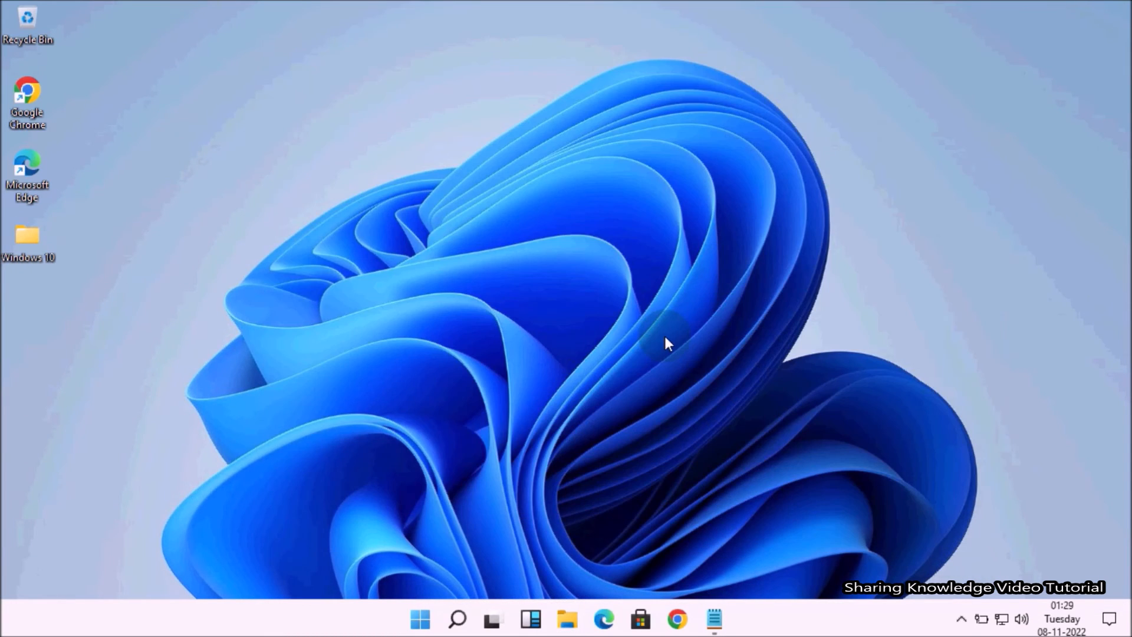